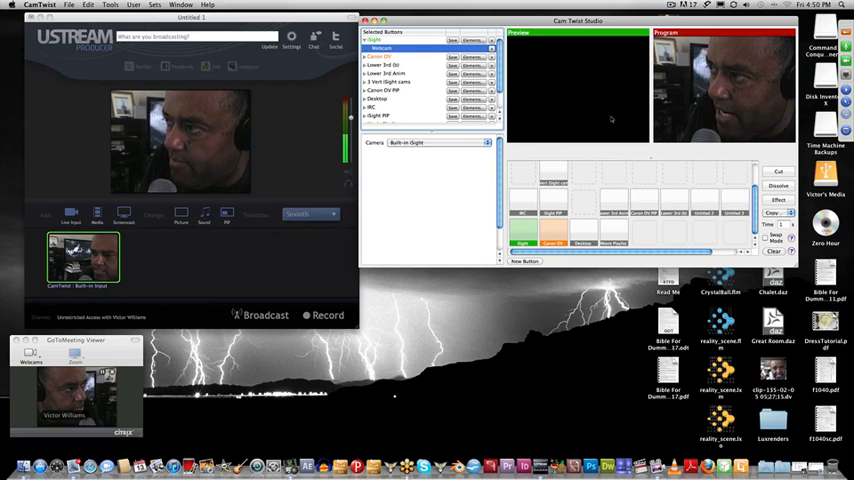
pyautogui.moveTo(425, 3)
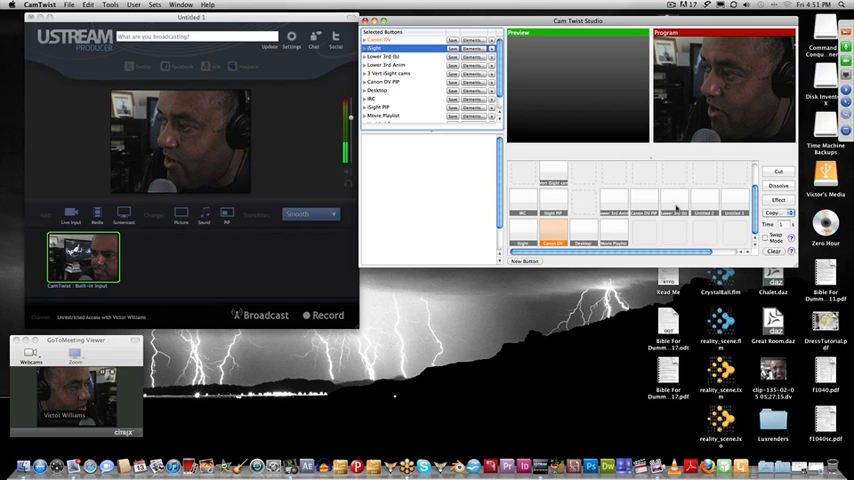
# Cut the Desktop capture with its Lower 3rd name title to the Program output.
pyautogui.click(390, 48)
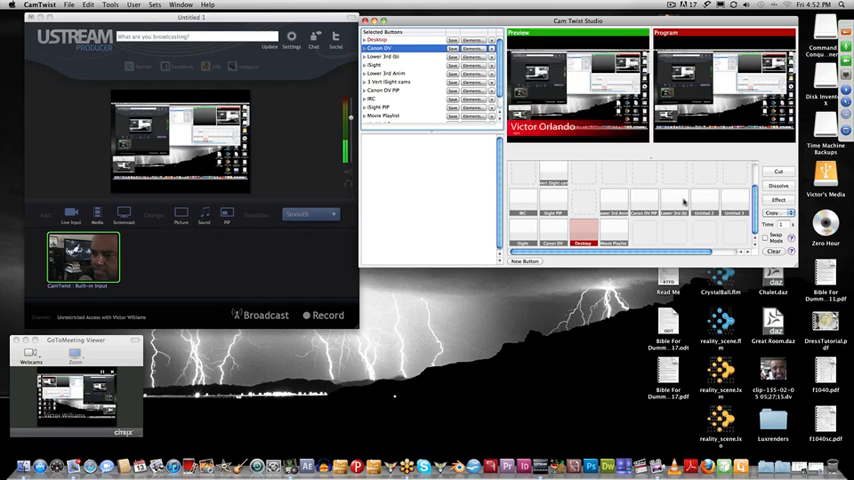
pyautogui.click(383, 49)
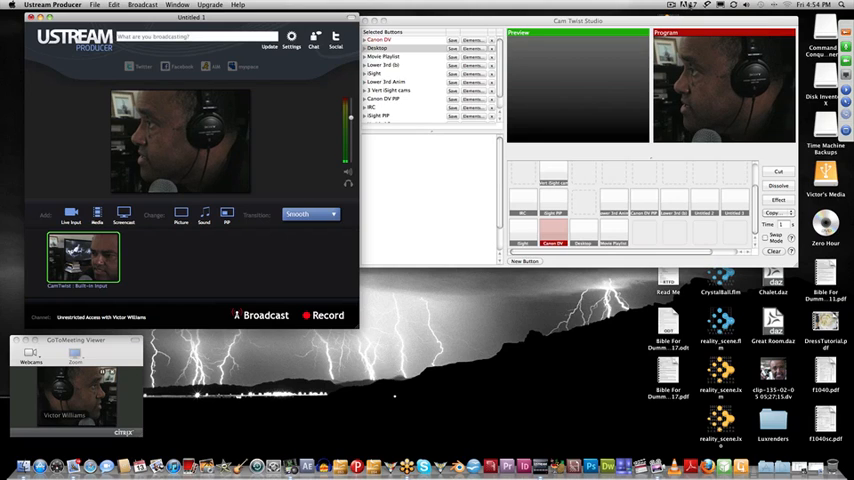
pyautogui.click(707, 5)
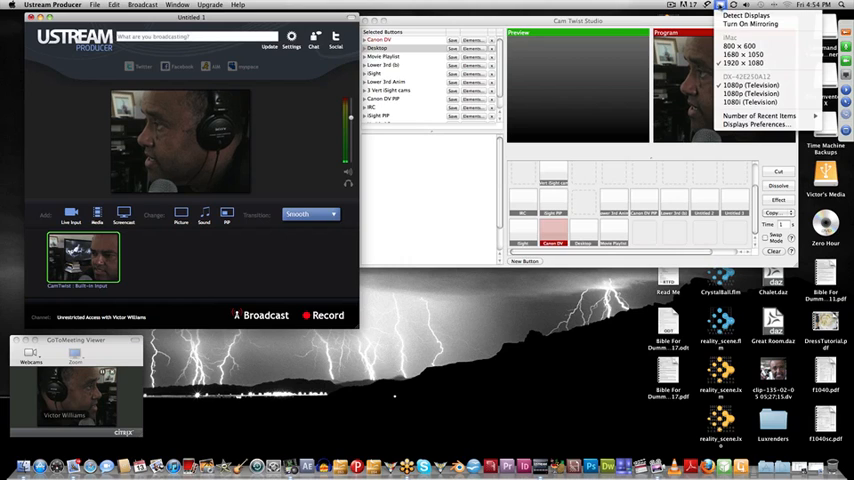
pyautogui.moveTo(750, 85)
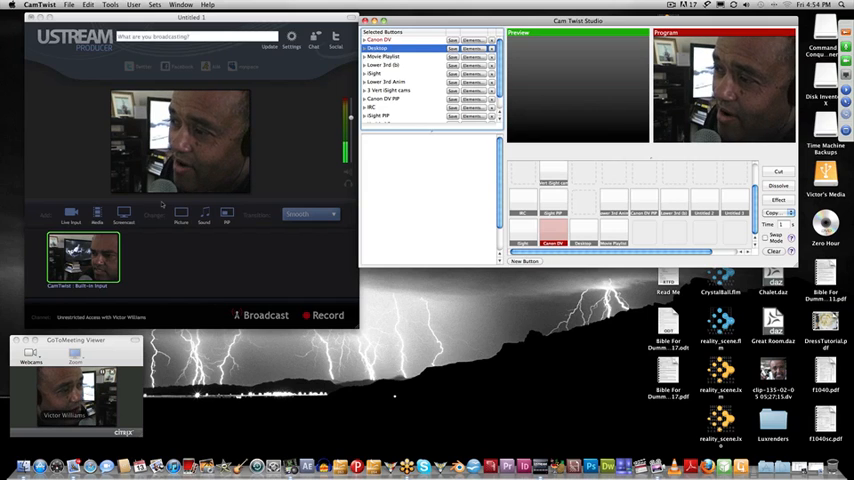
pyautogui.moveTo(423, 188)
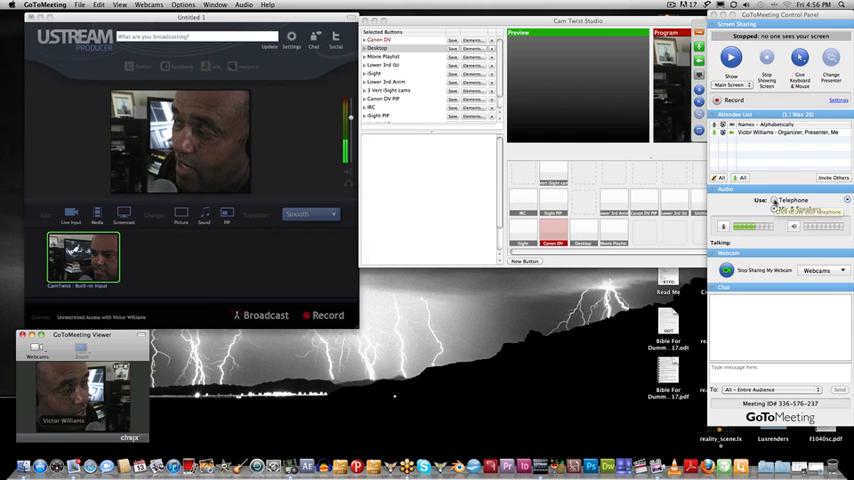
# Activate the CamTwist Studio window and hide the GoToMeeting Control Panel to reveal Cut/Dissolve/Effect.
pyautogui.click(775, 211)
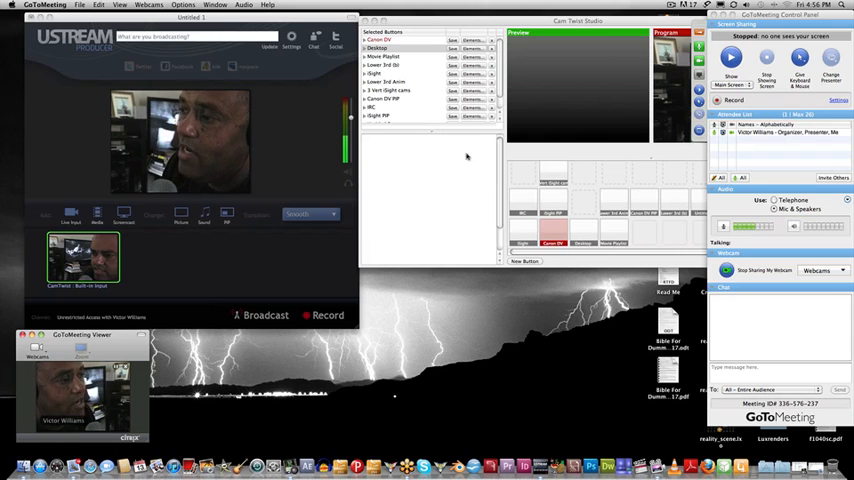
pyautogui.click(381, 48)
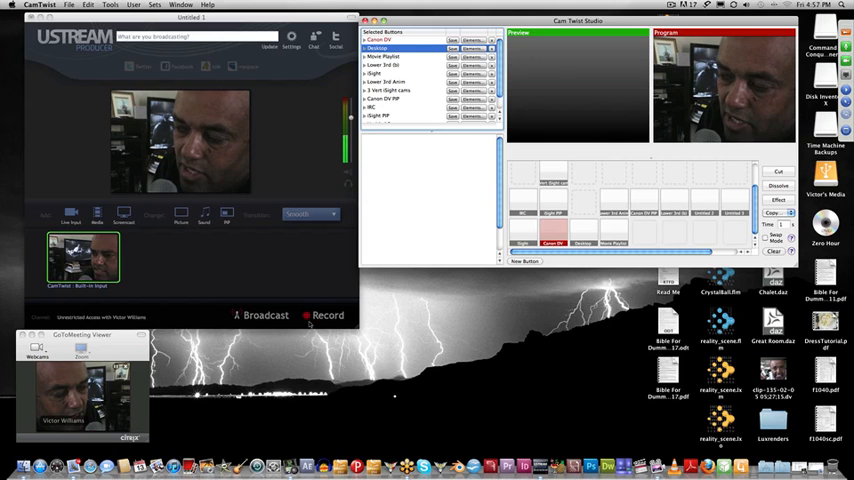
# Stop recording and save it titled as a multiple-source test video, tagged 'video'.
pyautogui.click(322, 315)
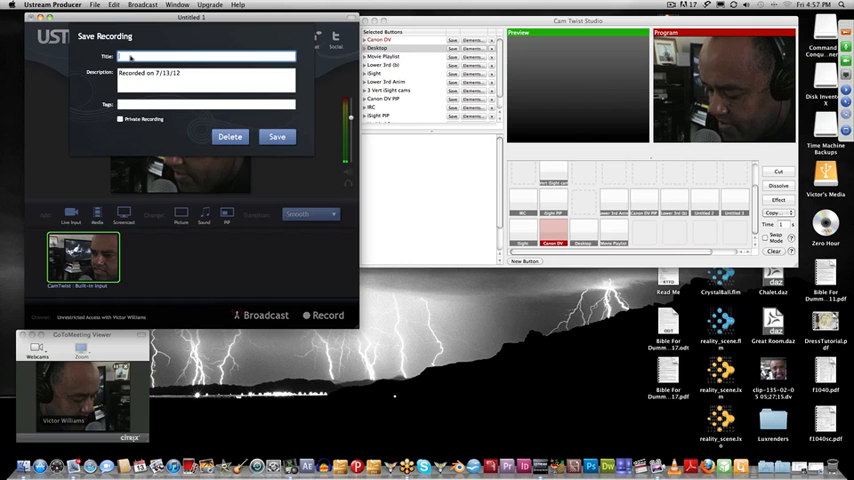
pyautogui.write('est video')
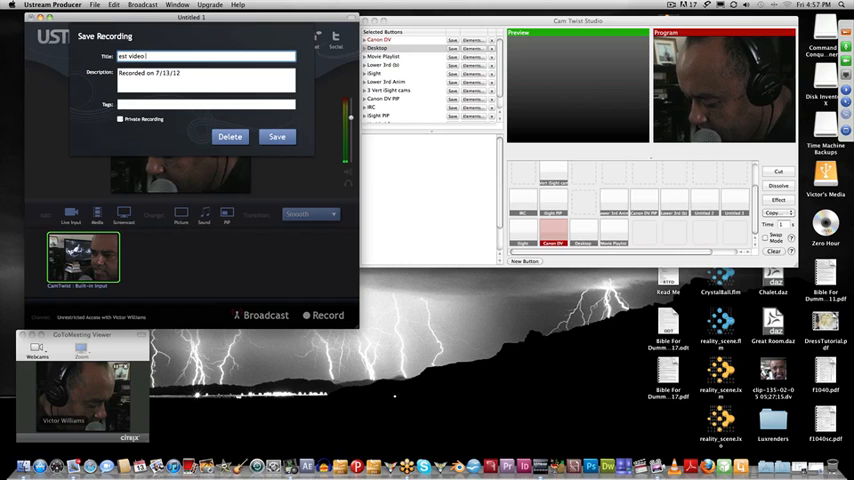
pyautogui.write('for mutiple sources')
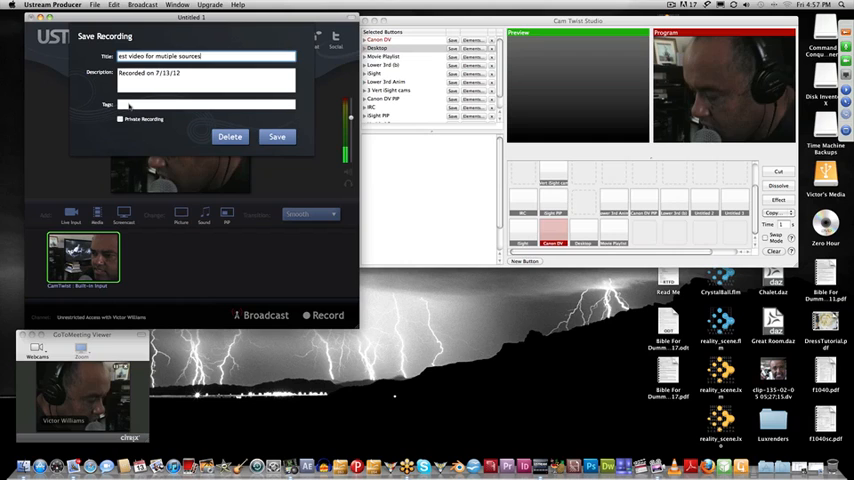
pyautogui.write('video')
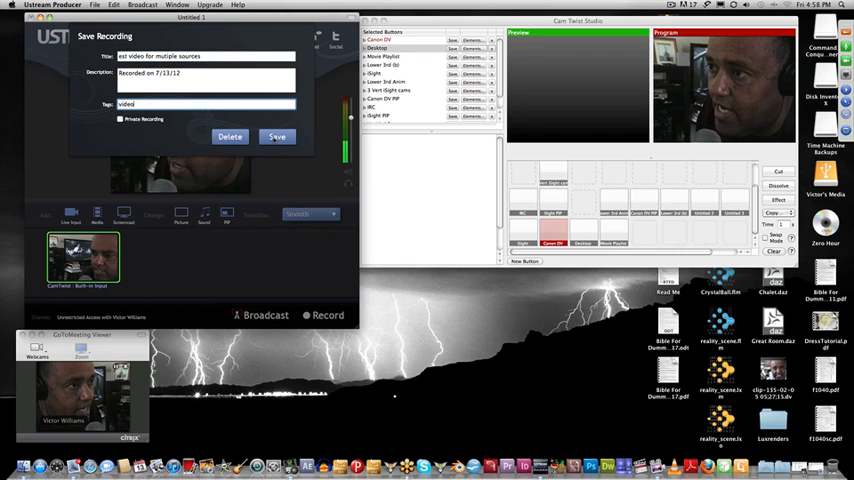
pyautogui.click(277, 136)
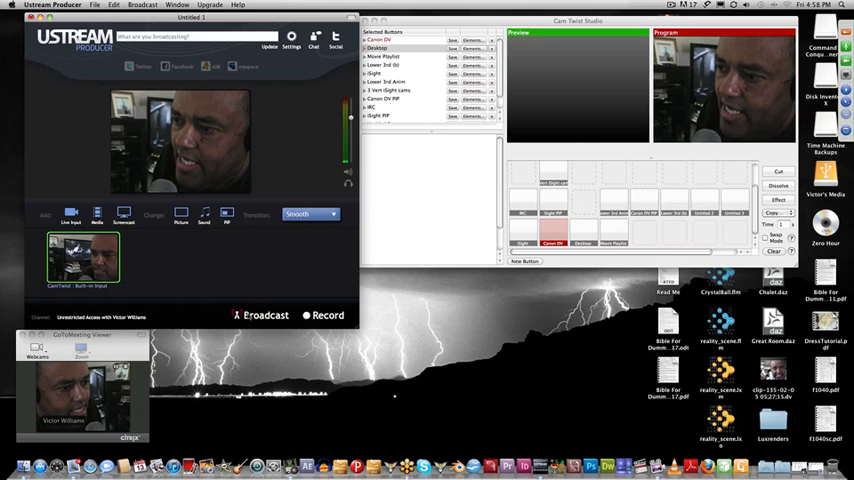